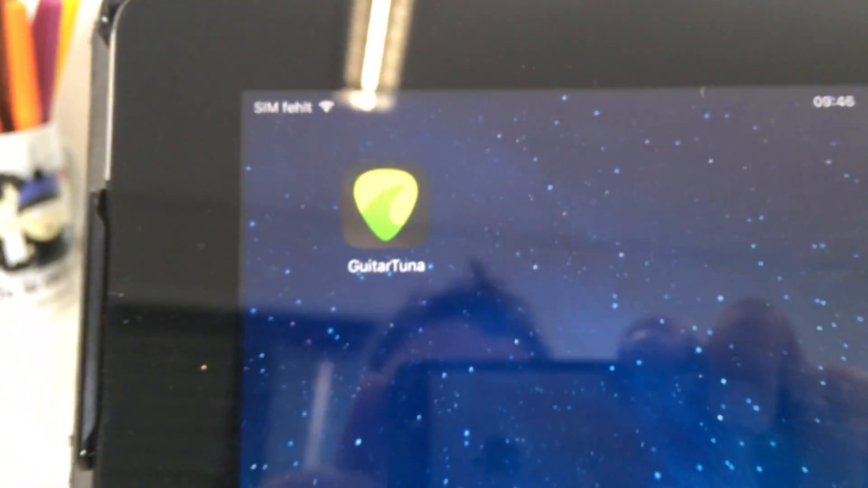
# Tap the GuitarTuna icon on the iPad home screen to bring up its splash screen
pyautogui.click(390, 213)
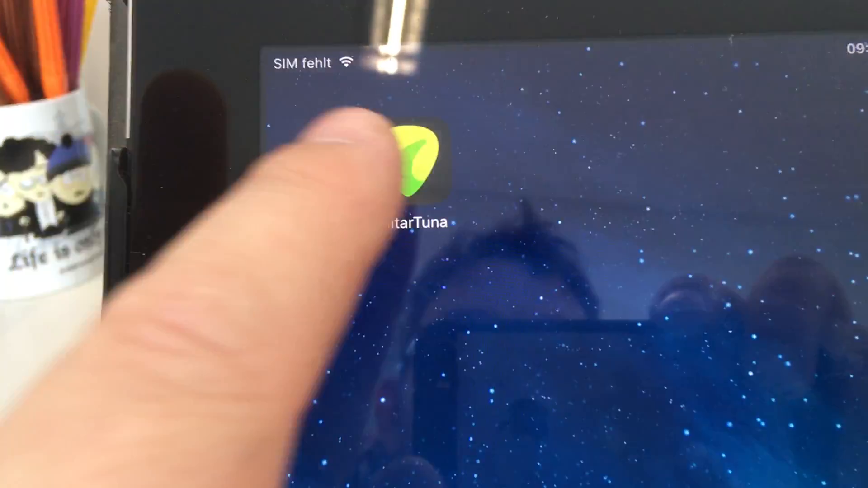
pyautogui.click(413, 166)
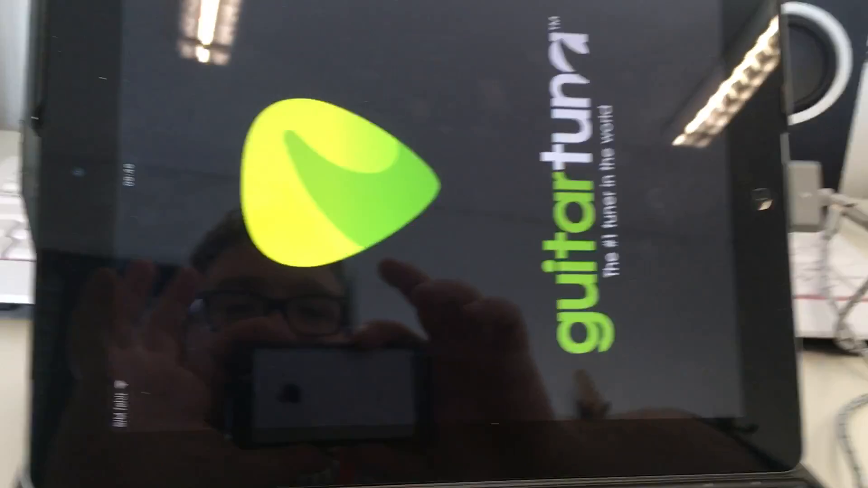